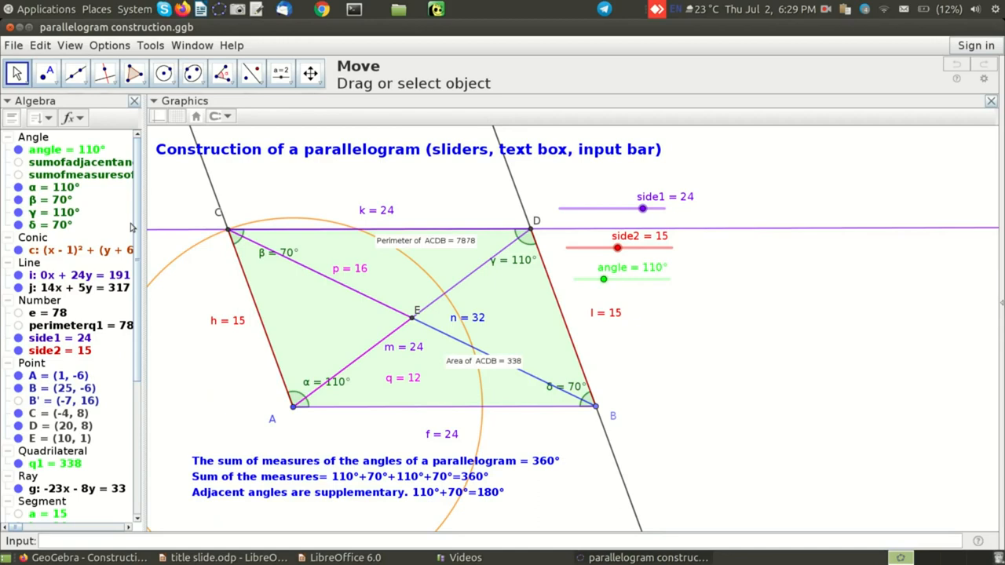
Step: Open the View menu listing the views available beside the parallelogram construction
{"action": "left_click", "coordinate": [70, 45]}
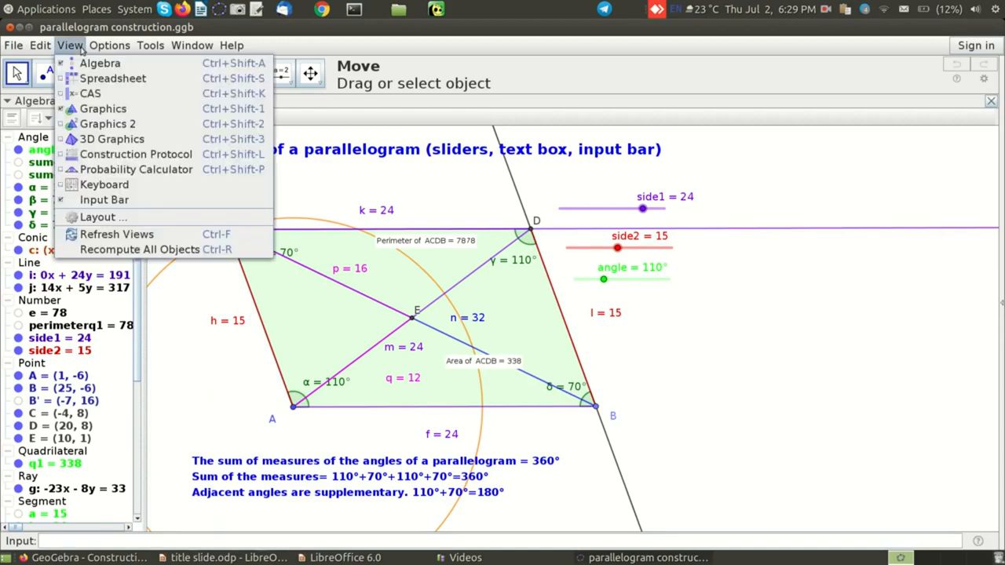
{"action": "mouse_move", "coordinate": [135, 154]}
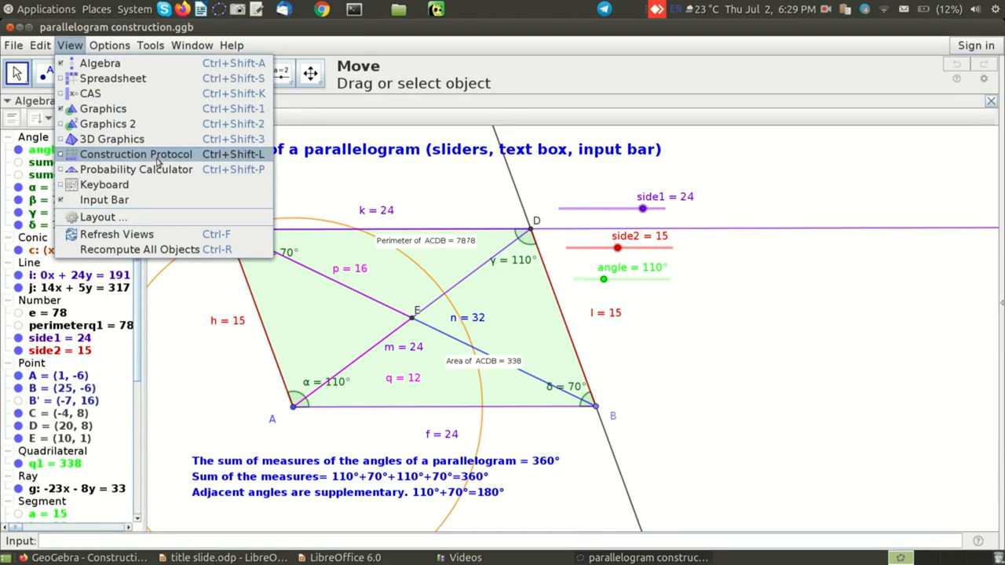
Step: Show the Construction Protocol panel with all 38 steps beside the graphics
{"action": "left_click", "coordinate": [136, 154]}
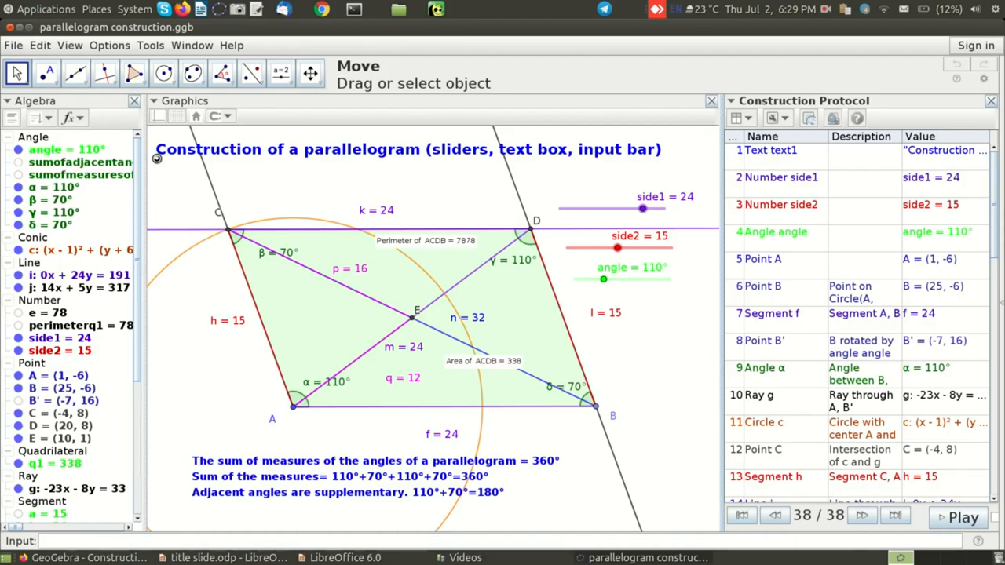
{"action": "mouse_move", "coordinate": [693, 145]}
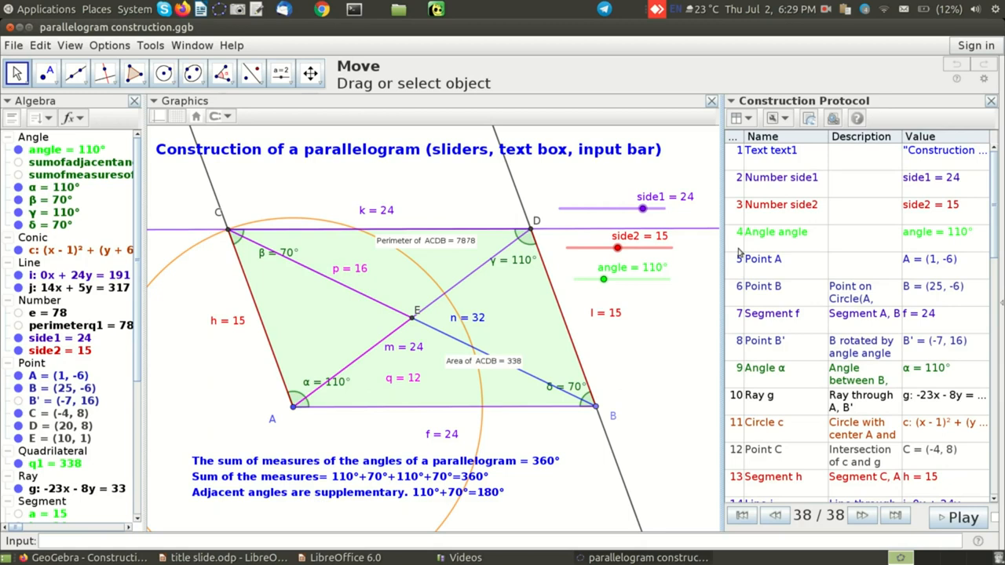
{"action": "mouse_move", "coordinate": [832, 530]}
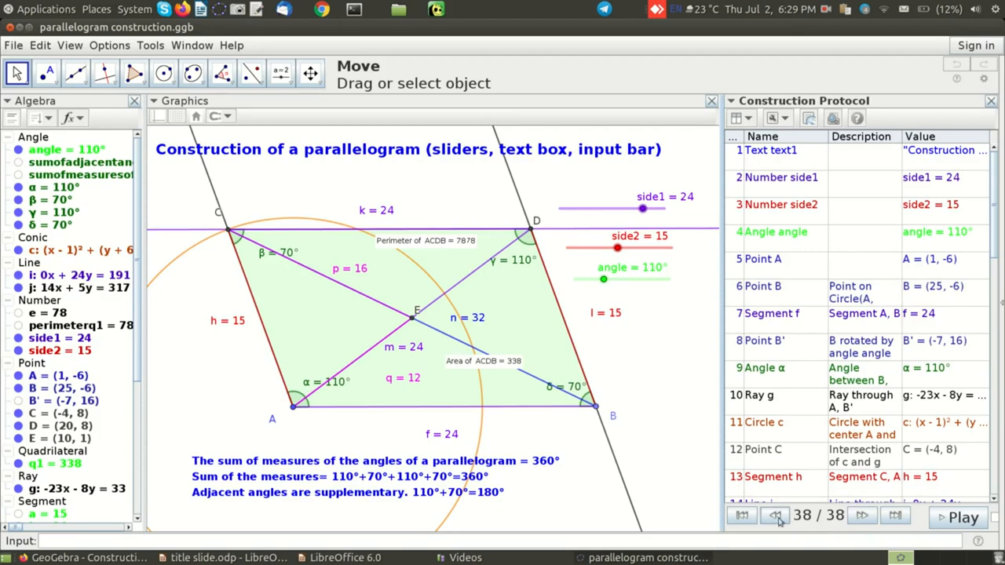
Step: Jump to the first step, back to the full construction, then return to step 1 of 38
{"action": "left_click", "coordinate": [741, 516]}
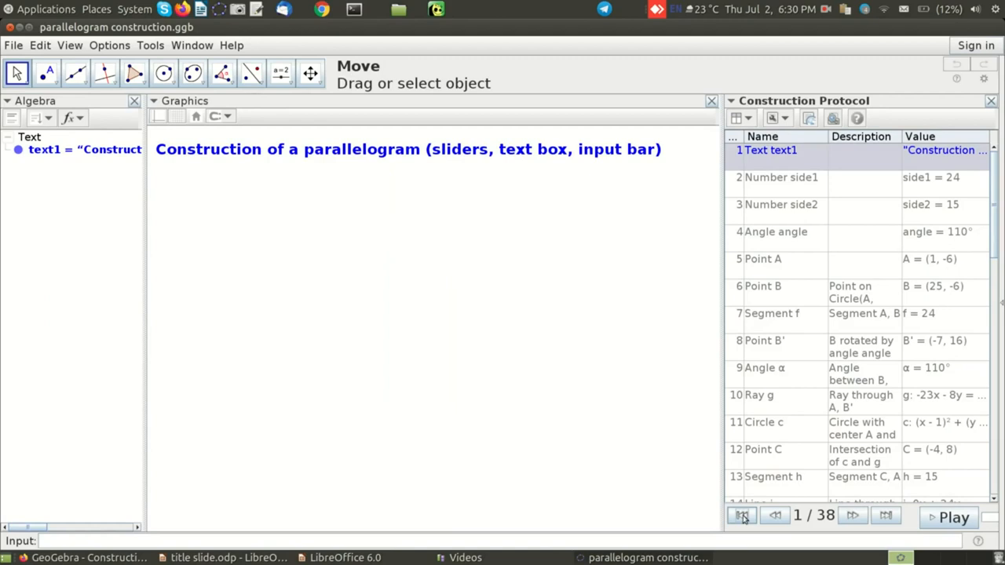
{"action": "mouse_move", "coordinate": [851, 516]}
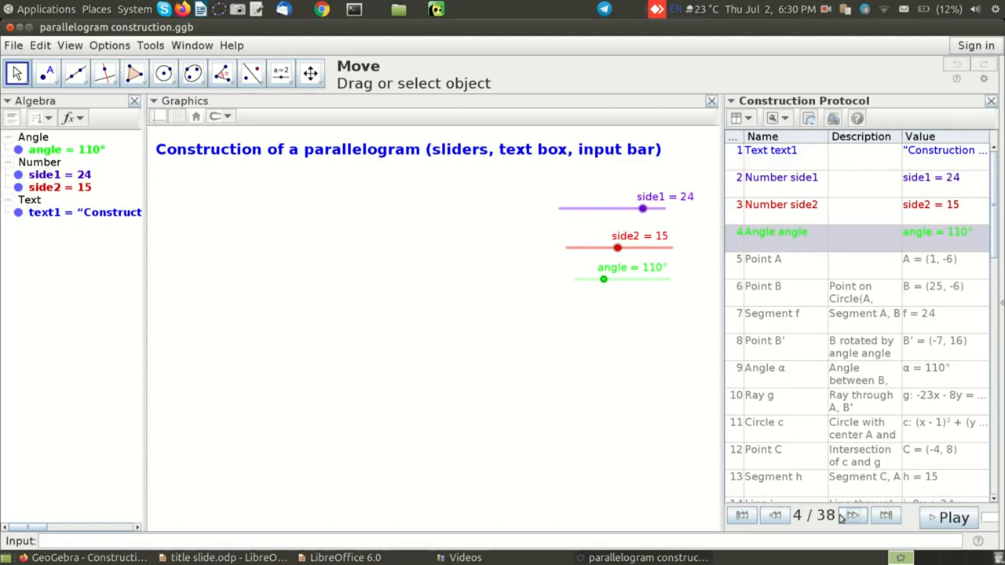
{"action": "left_click", "coordinate": [886, 515]}
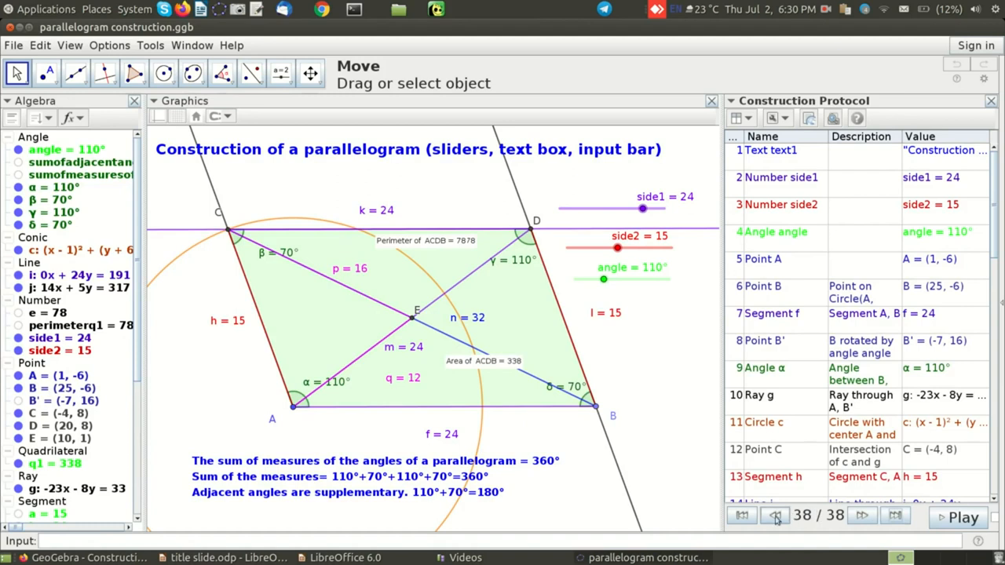
{"action": "left_click", "coordinate": [741, 515]}
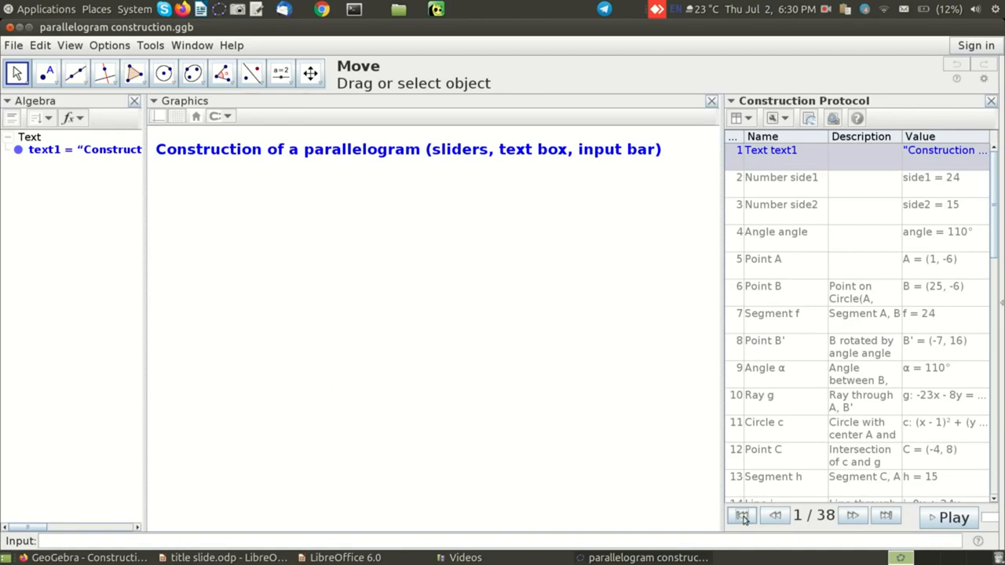
{"action": "mouse_move", "coordinate": [852, 516]}
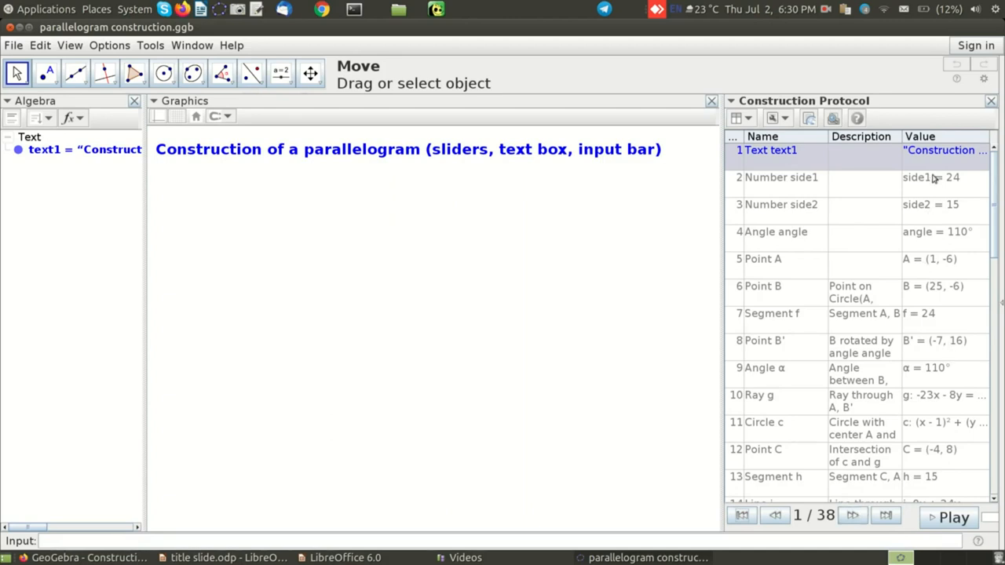
{"action": "mouse_move", "coordinate": [935, 173]}
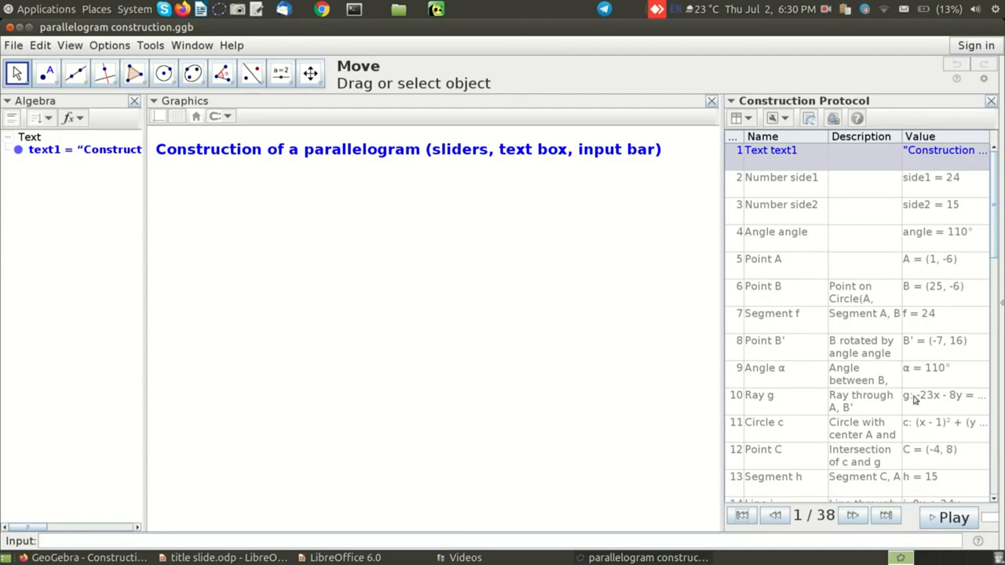
Step: Step forward to step 10, revealing the three sliders, points A and B, the 110° angle, and ray g
{"action": "left_click", "coordinate": [852, 515]}
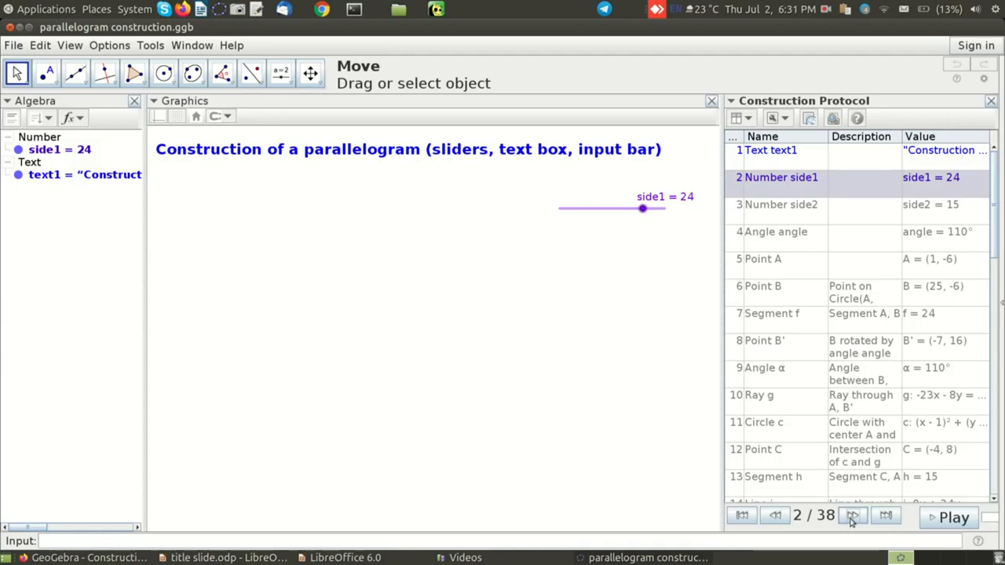
{"action": "left_click", "coordinate": [854, 515]}
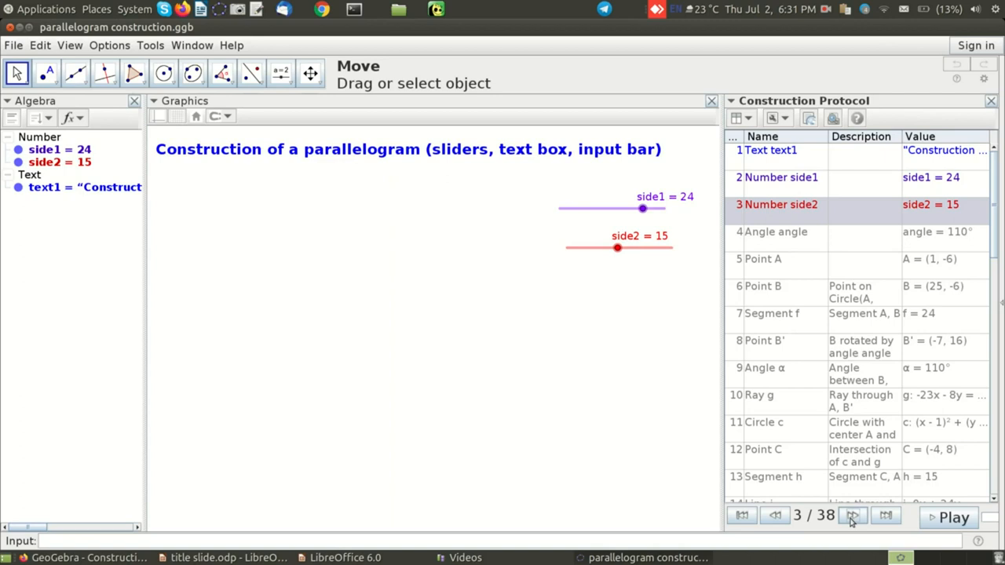
{"action": "left_click", "coordinate": [852, 515]}
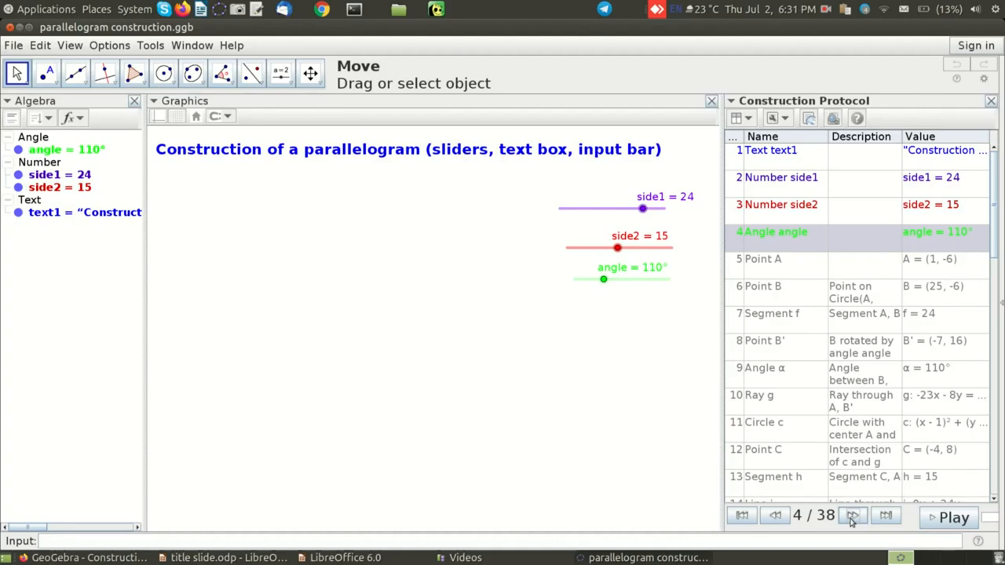
{"action": "left_click", "coordinate": [854, 516]}
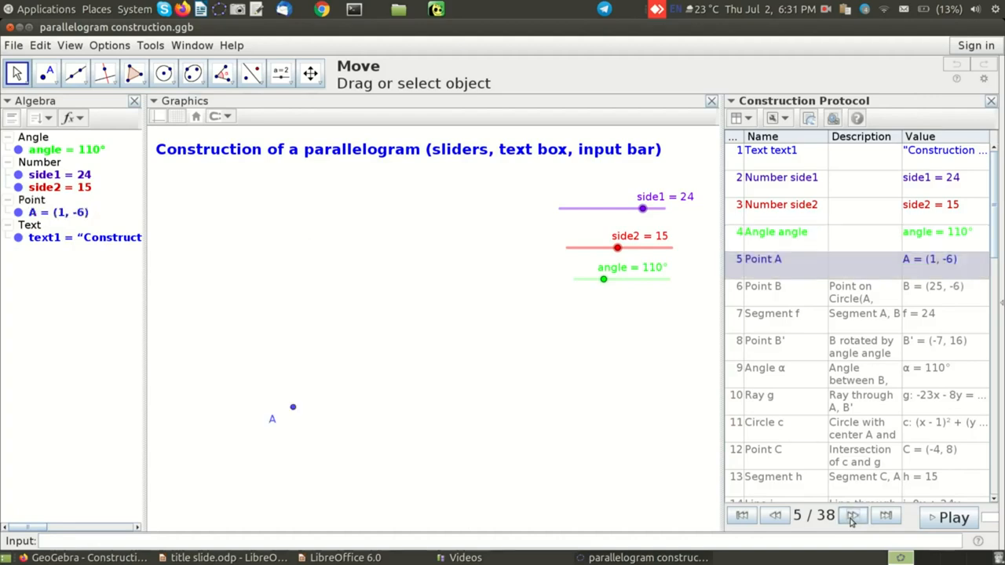
{"action": "left_click", "coordinate": [853, 516]}
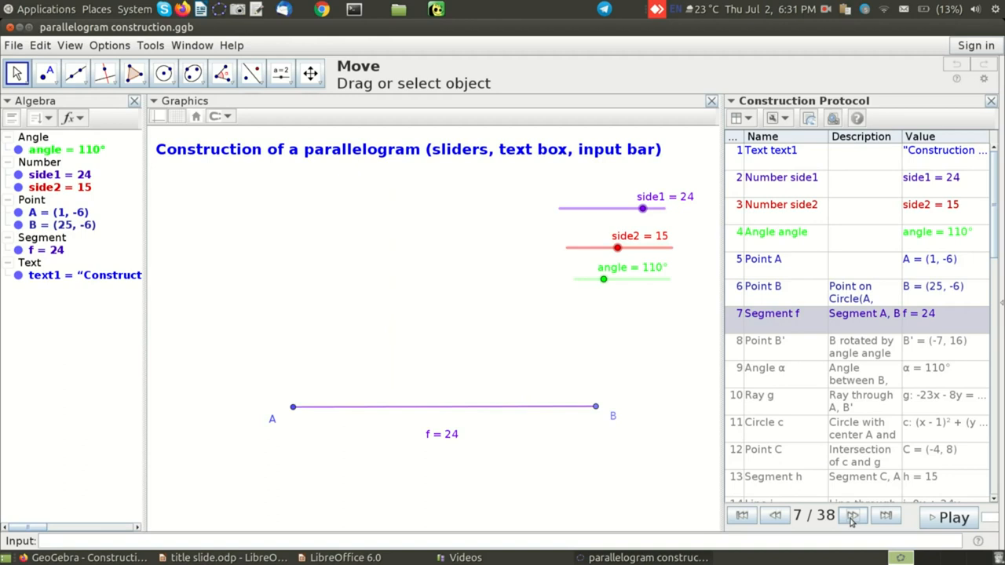
{"action": "left_click", "coordinate": [853, 516]}
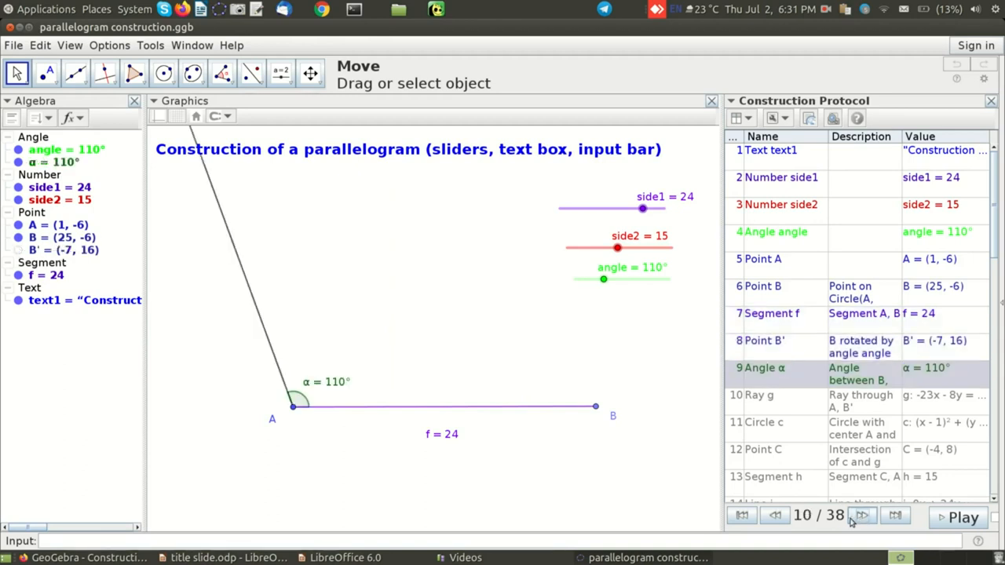
{"action": "left_click", "coordinate": [861, 515]}
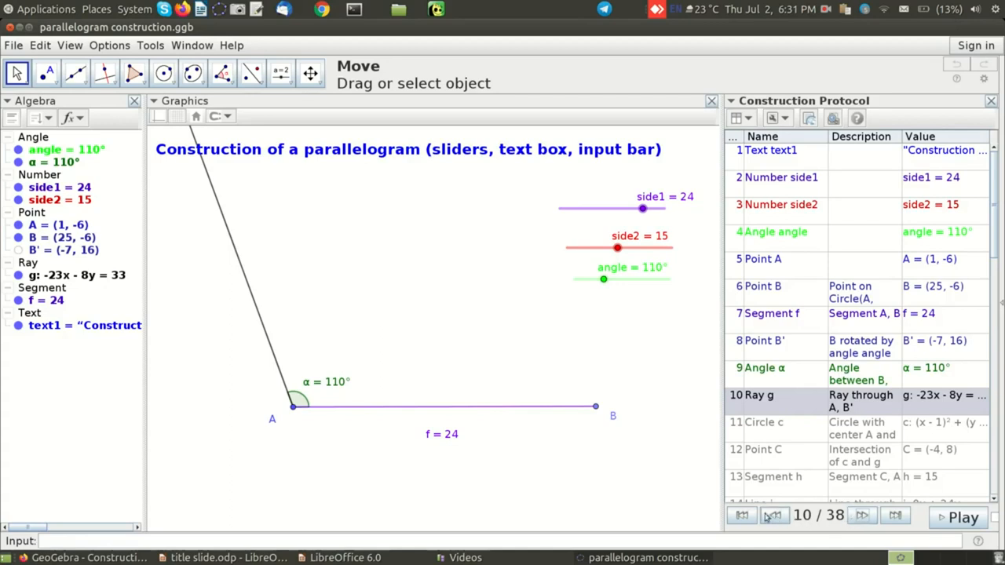
Step: Rewind the Construction Protocol to step 1 of 38, leaving only the title text
{"action": "left_click", "coordinate": [741, 516]}
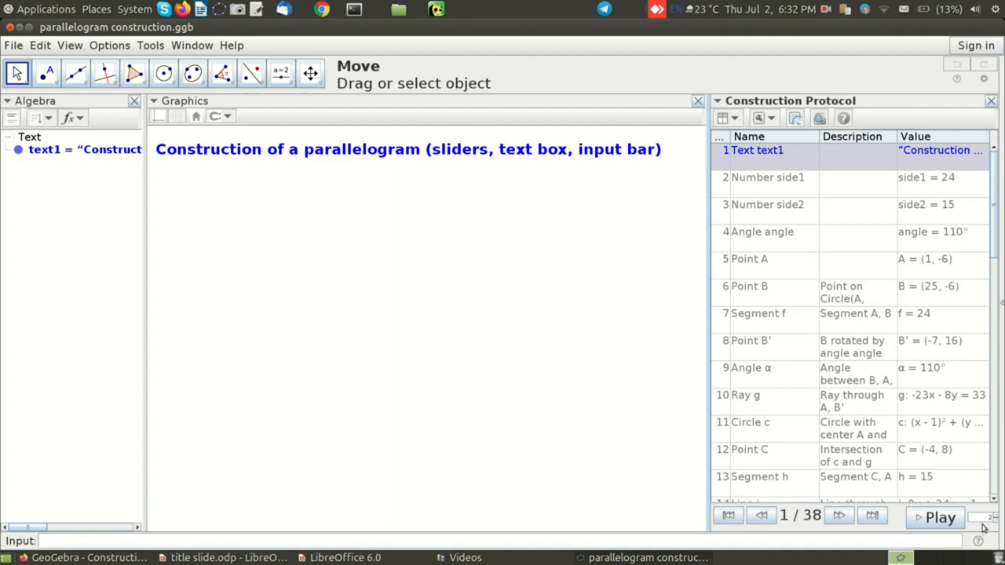
{"action": "mouse_move", "coordinate": [985, 528]}
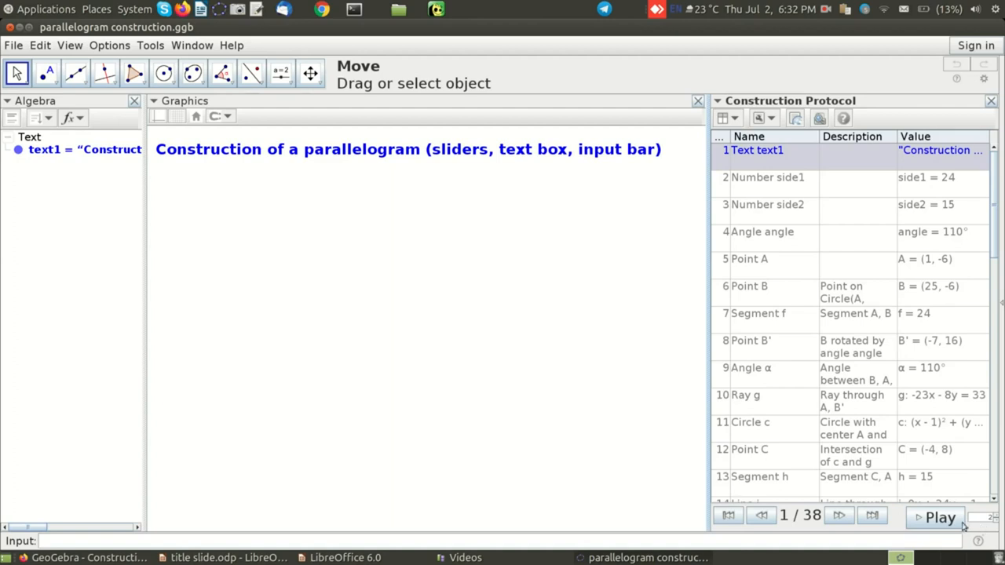
Step: Auto-play the protocol up to step 17, showing circle c, points C and D, and parallel lines
{"action": "left_click", "coordinate": [940, 516]}
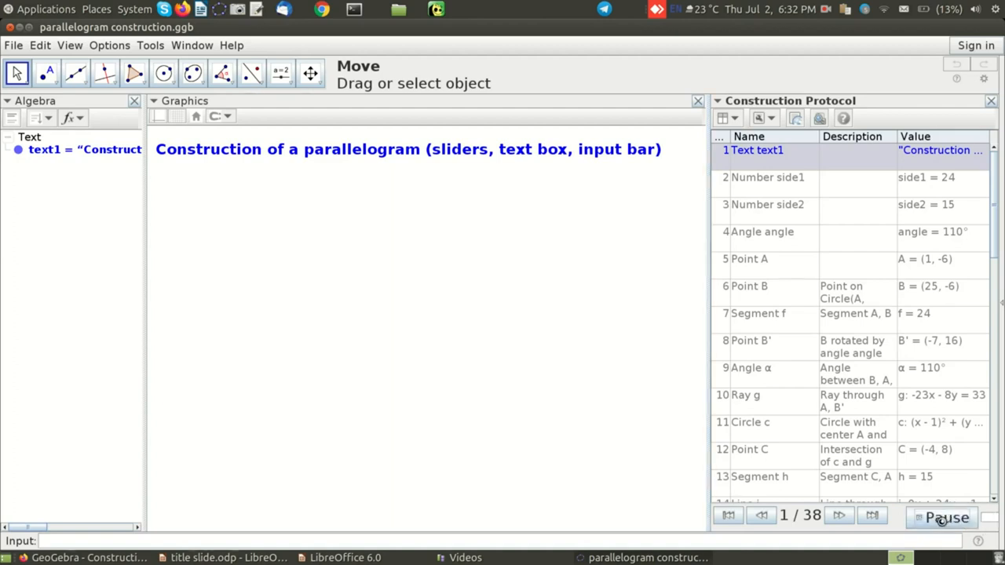
{"action": "left_click", "coordinate": [837, 515]}
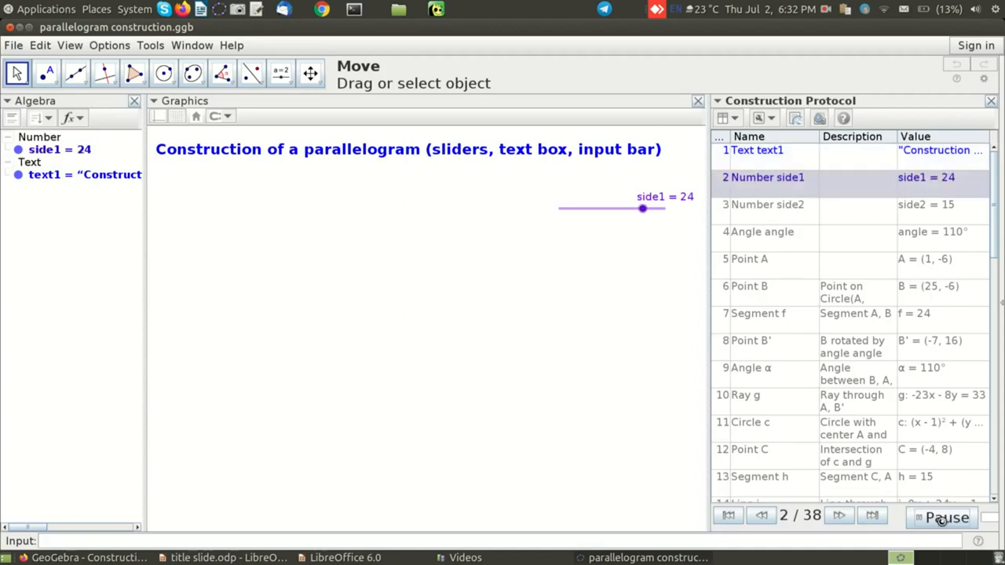
{"action": "left_click", "coordinate": [837, 515]}
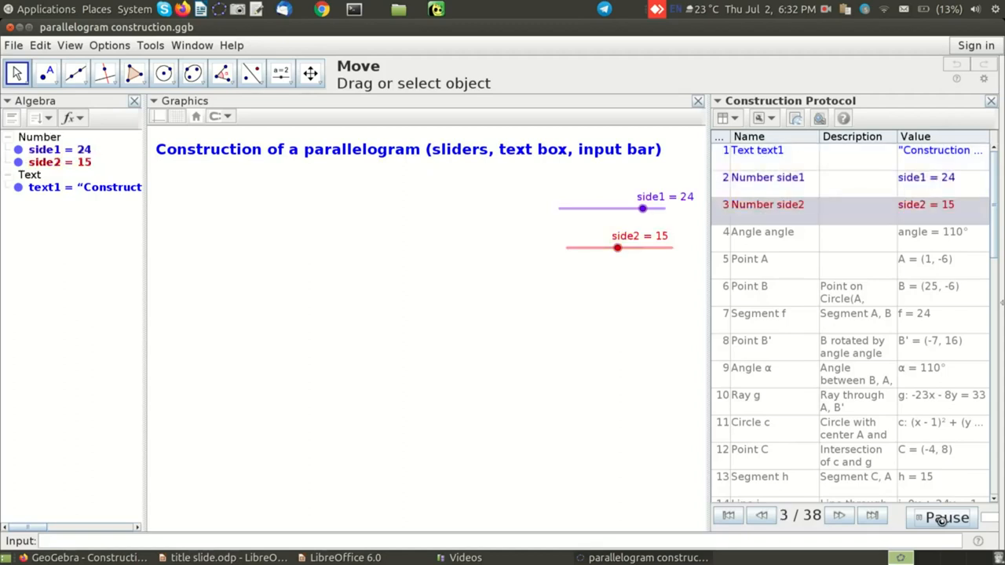
{"action": "left_click", "coordinate": [838, 515]}
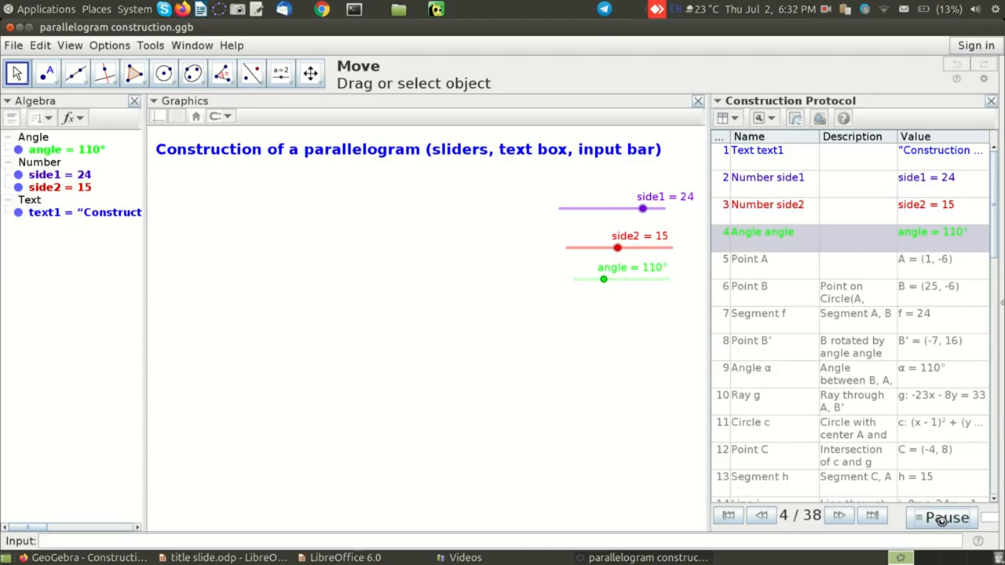
{"action": "left_click", "coordinate": [838, 516]}
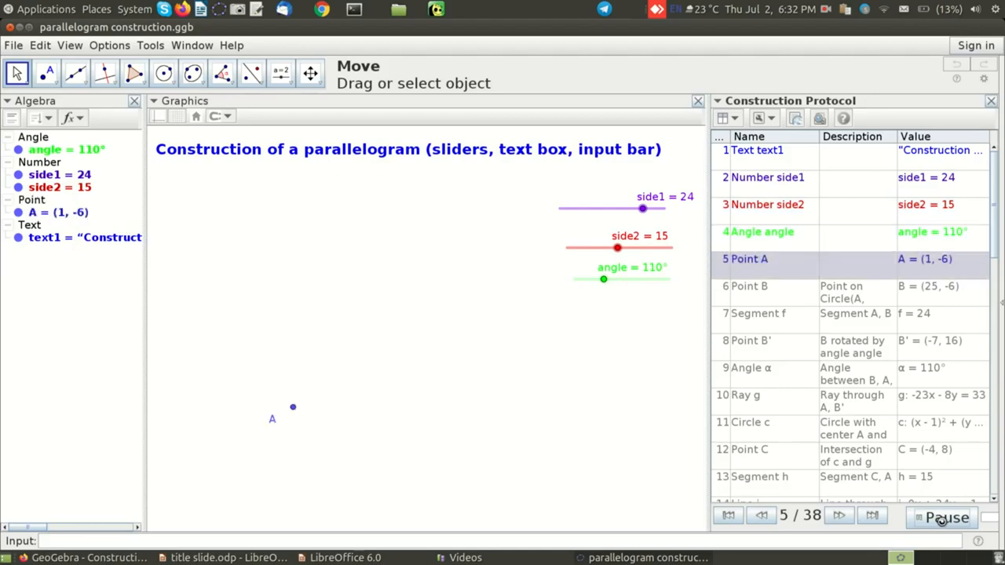
{"action": "left_click", "coordinate": [839, 515]}
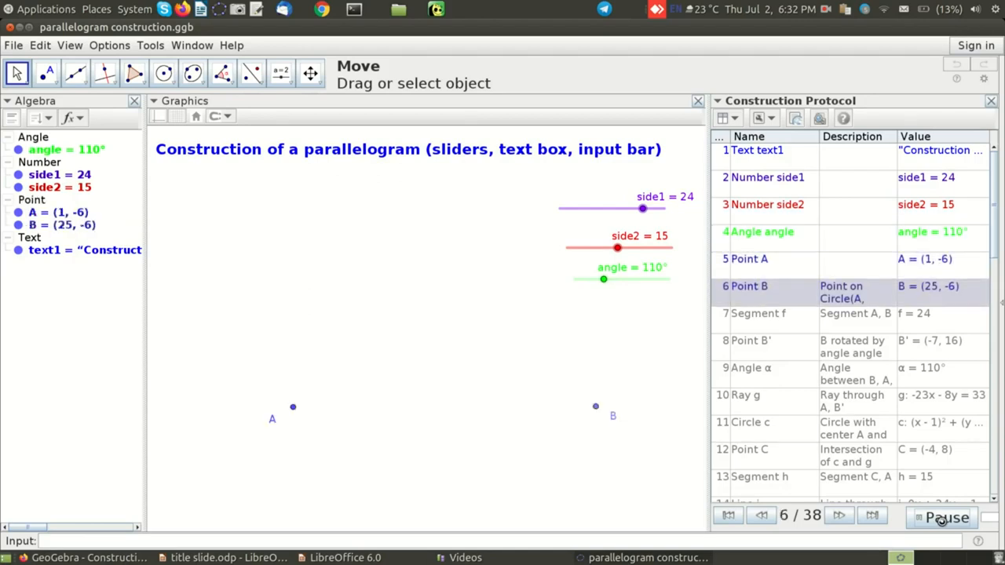
{"action": "left_click", "coordinate": [838, 516]}
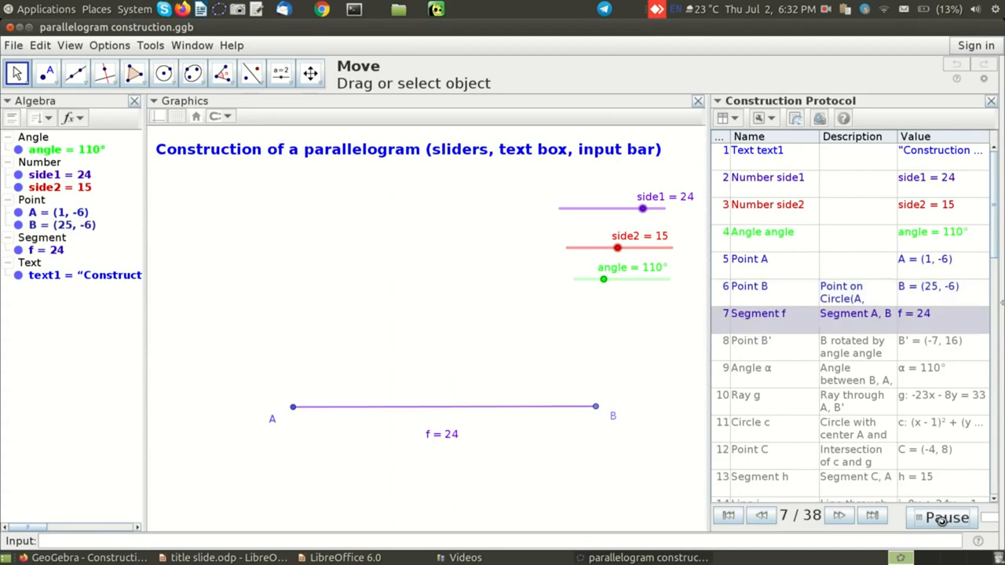
{"action": "left_click", "coordinate": [838, 516]}
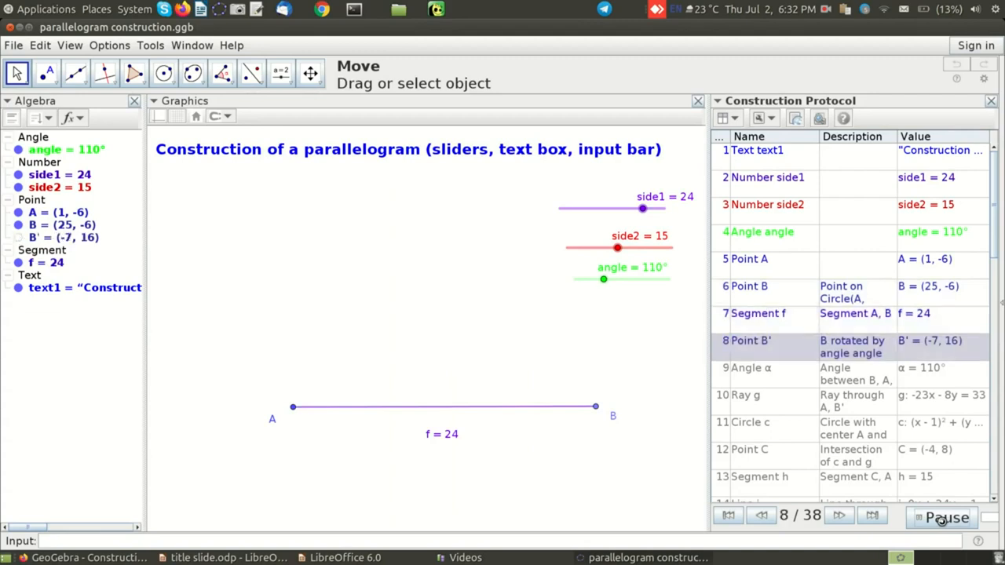
{"action": "left_click", "coordinate": [839, 516]}
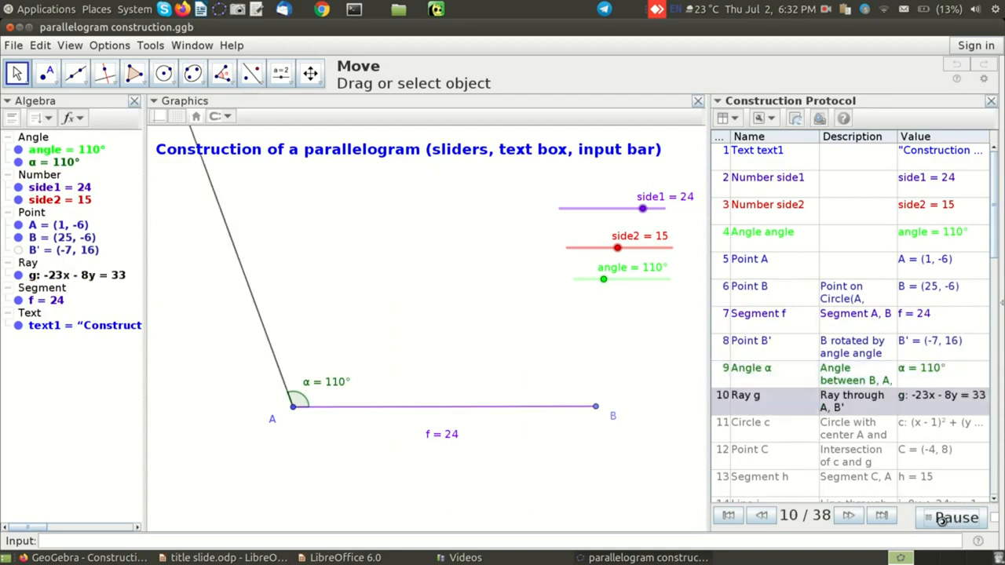
{"action": "left_click", "coordinate": [848, 515]}
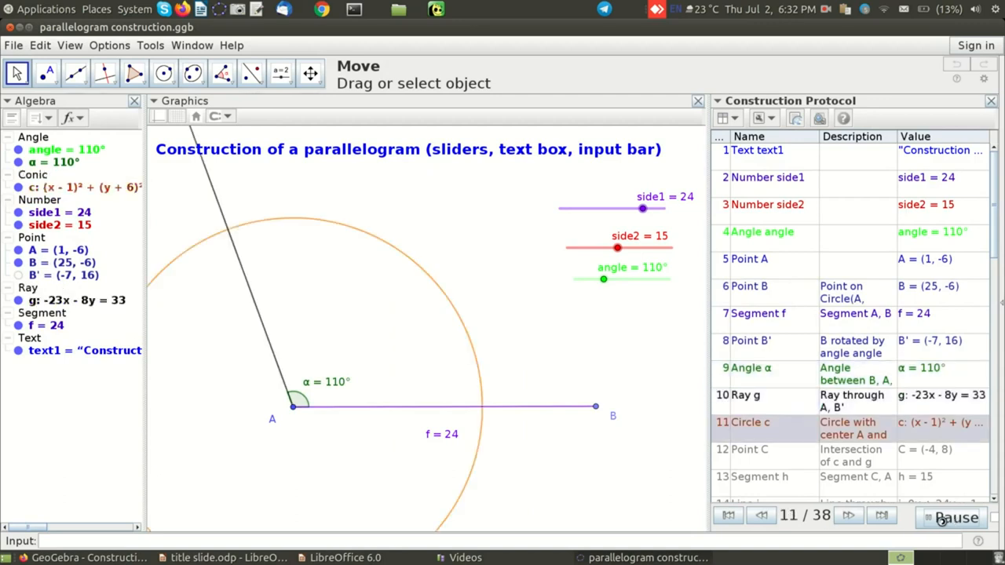
{"action": "left_click", "coordinate": [848, 515]}
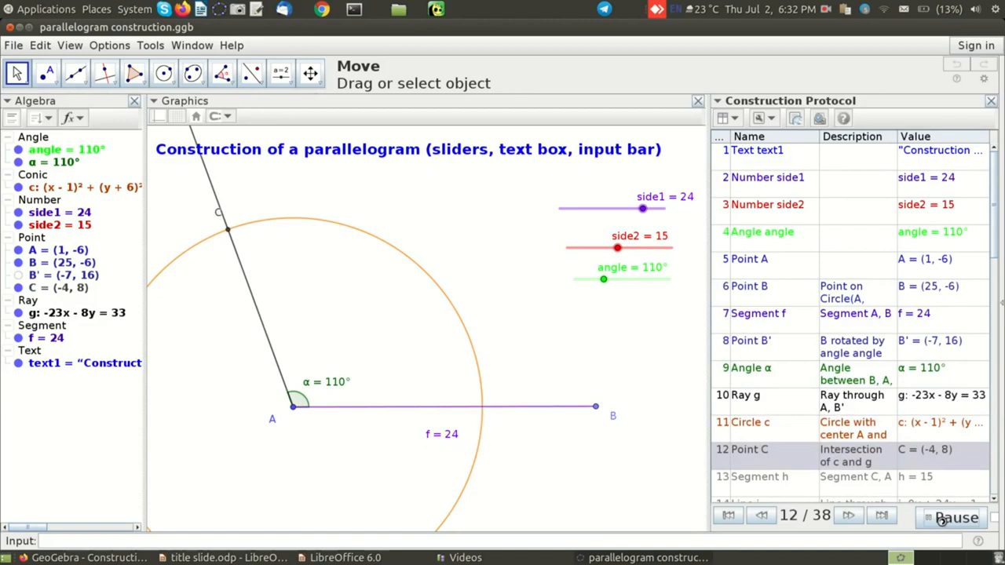
{"action": "left_click", "coordinate": [848, 516]}
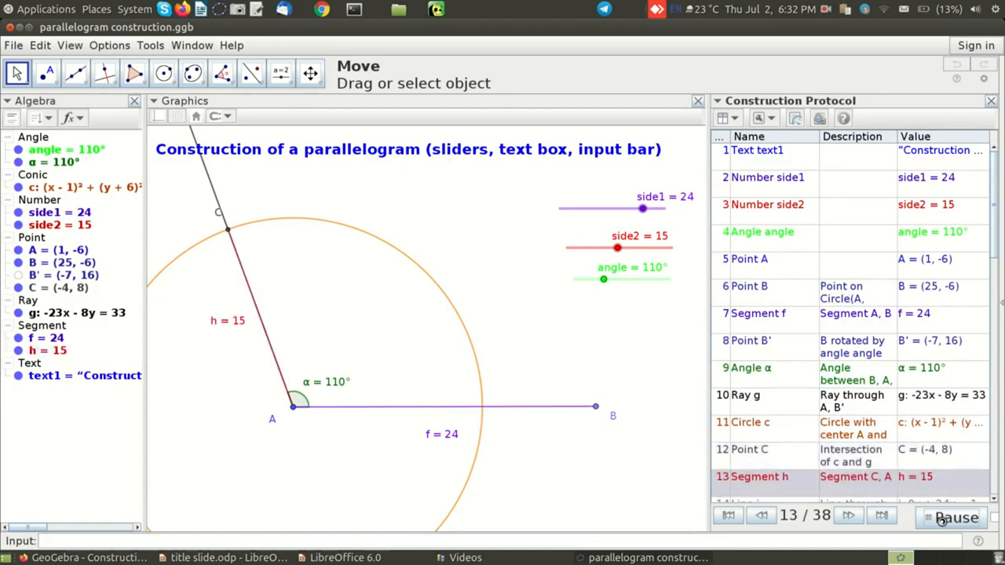
{"action": "left_click", "coordinate": [848, 515]}
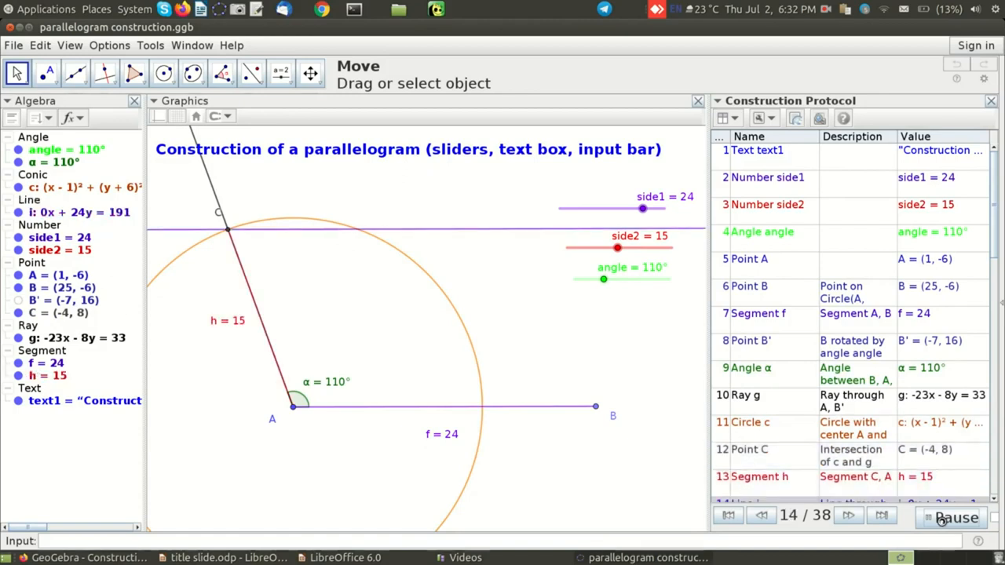
{"action": "left_click", "coordinate": [847, 515]}
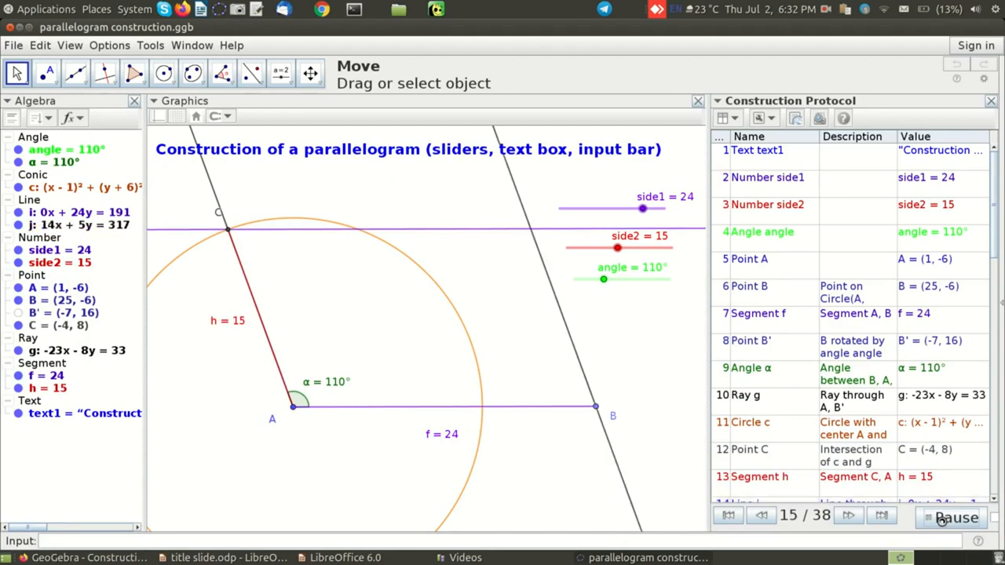
{"action": "left_click", "coordinate": [847, 516]}
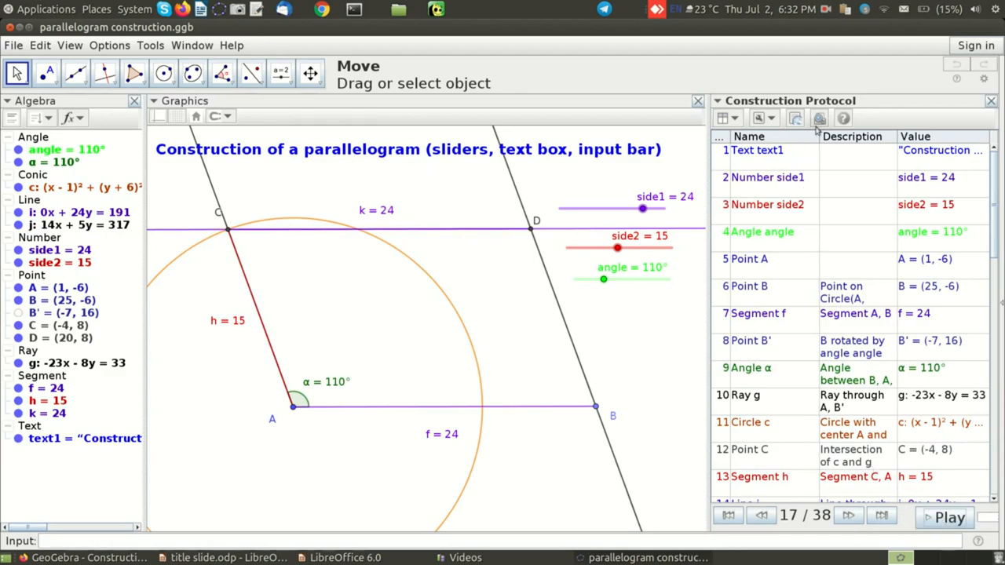
{"action": "mouse_move", "coordinate": [819, 118]}
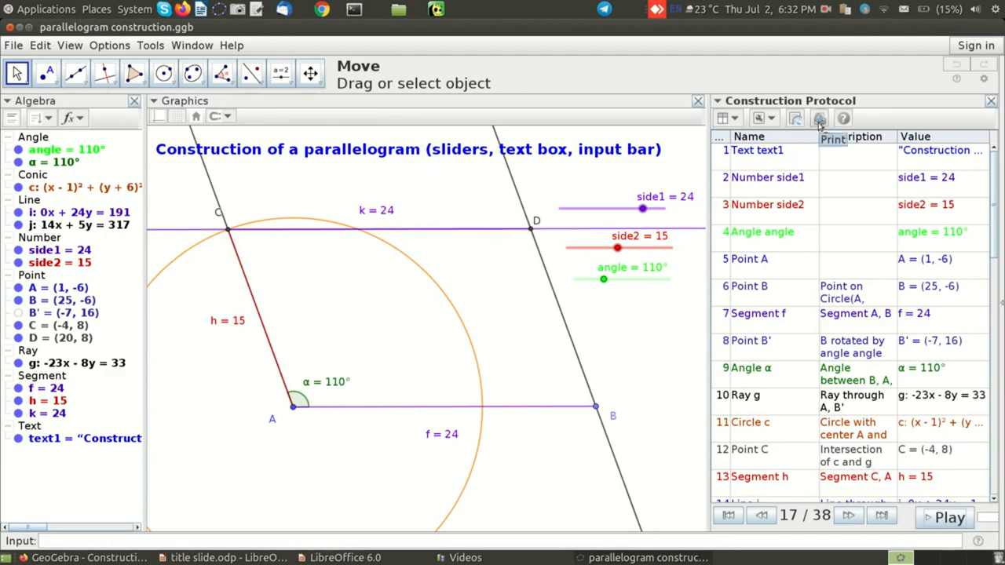
{"action": "mouse_move", "coordinate": [819, 118]}
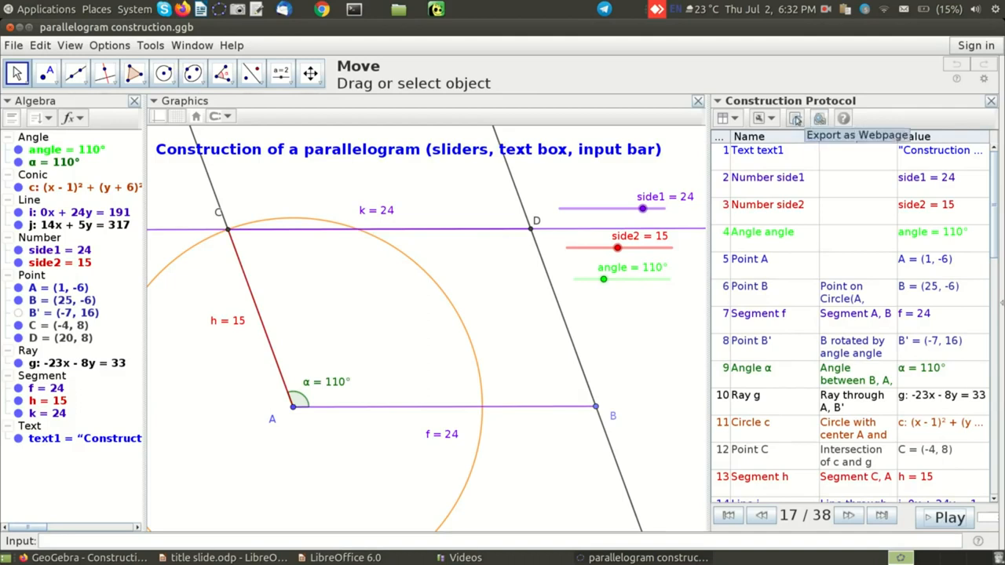
Step: Open the protocol's webpage export, titled 'construction protocol of parallelogram'
{"action": "left_click", "coordinate": [794, 117]}
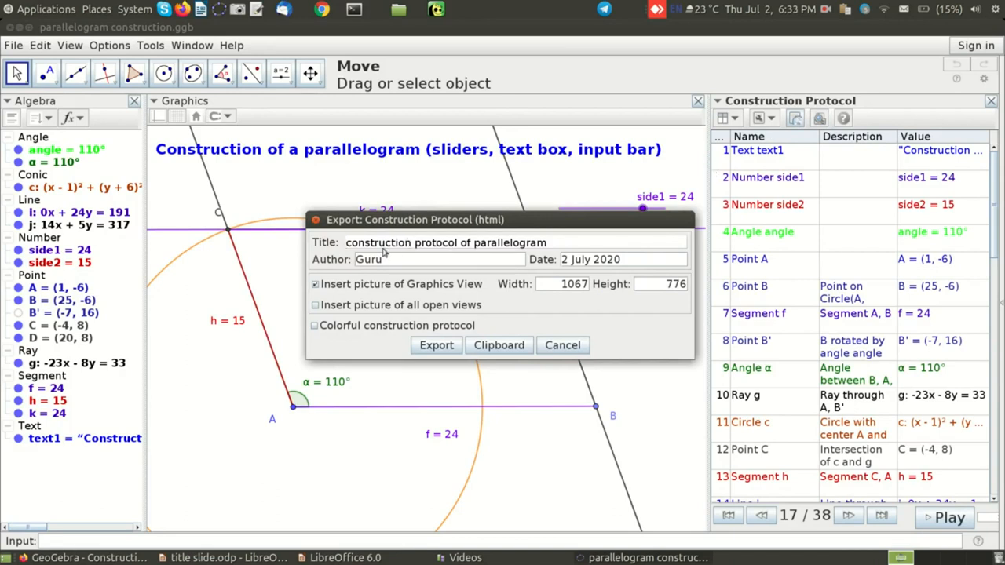
{"action": "mouse_move", "coordinate": [483, 307]}
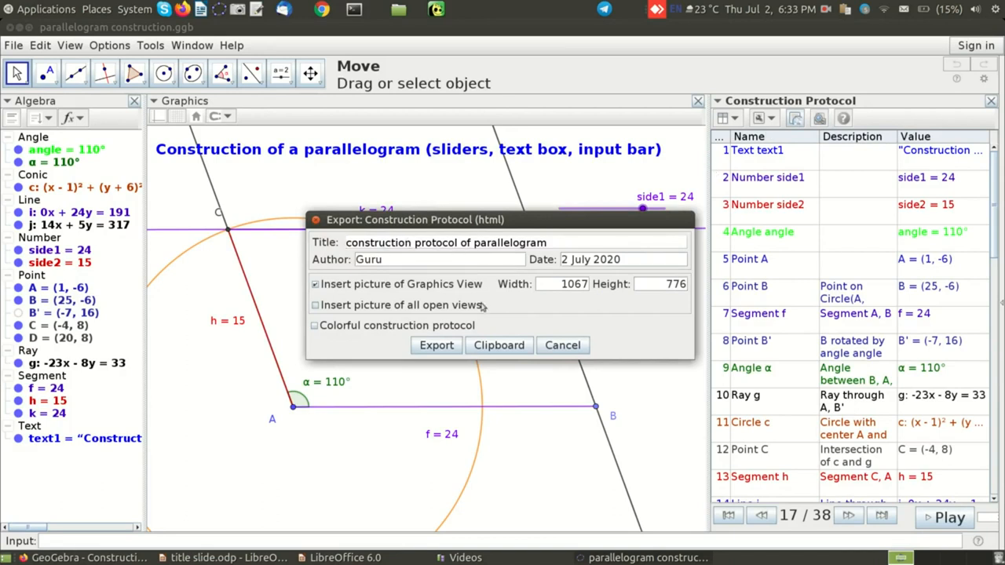
Step: Export and save as parallelogram_construction.html, overwriting the existing file
{"action": "left_click", "coordinate": [435, 345]}
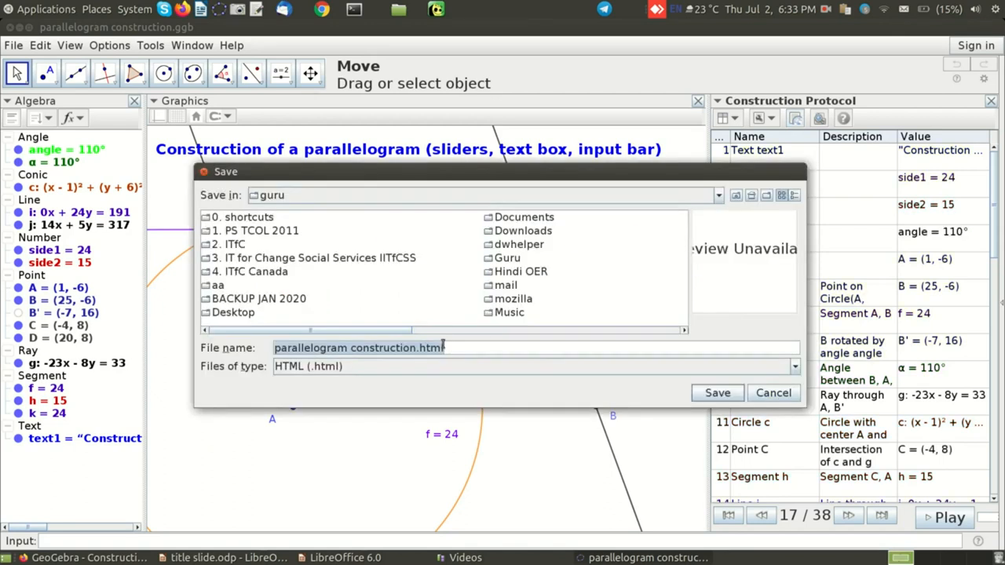
{"action": "left_click", "coordinate": [715, 393]}
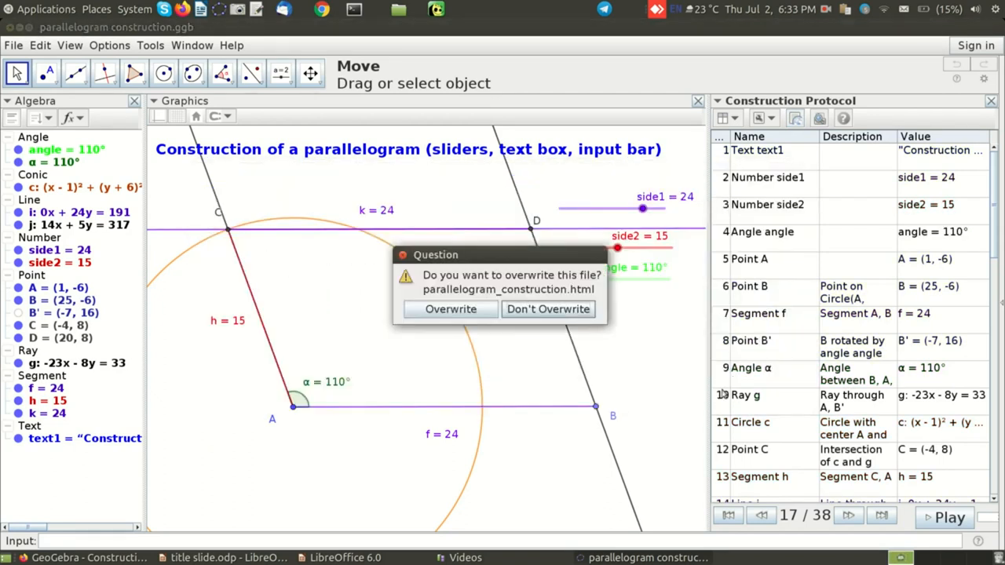
{"action": "left_click", "coordinate": [450, 308]}
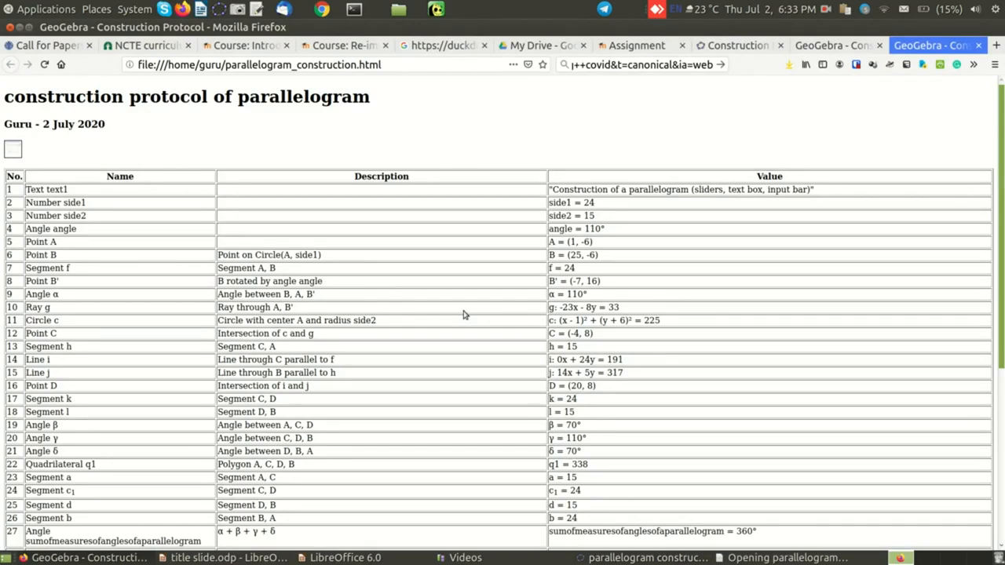
Step: Scroll the Firefox page to the later steps: the 360° angle-sum, supplementary-angle, and area text
{"action": "scroll", "scroll_direction": "down", "scroll_amount": 3}
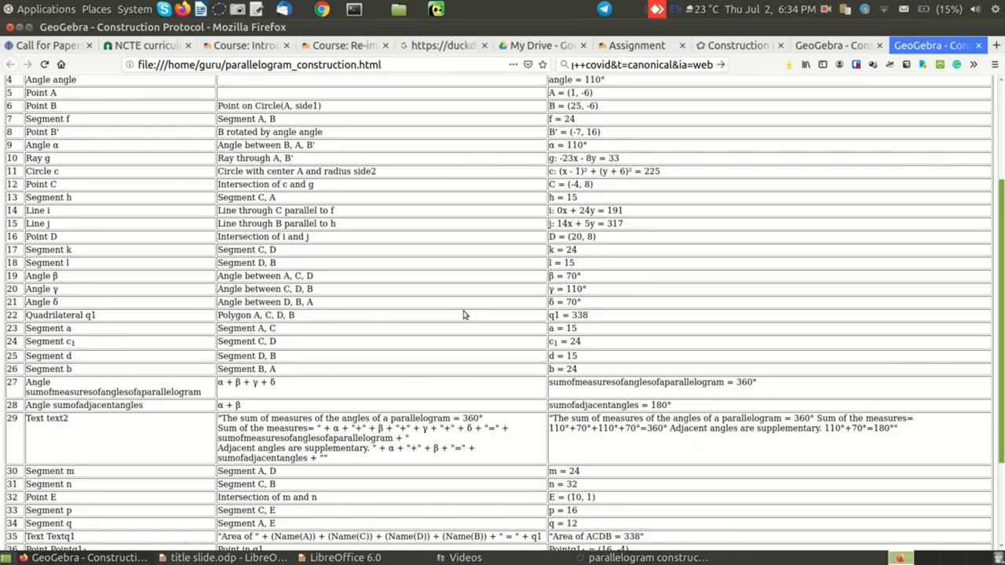
{"action": "left_click", "coordinate": [825, 9]}
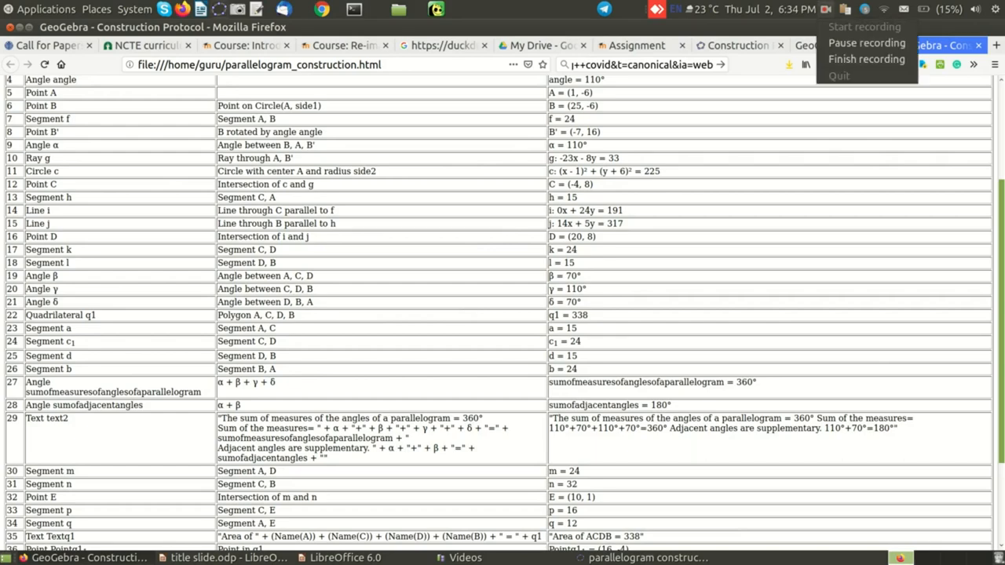